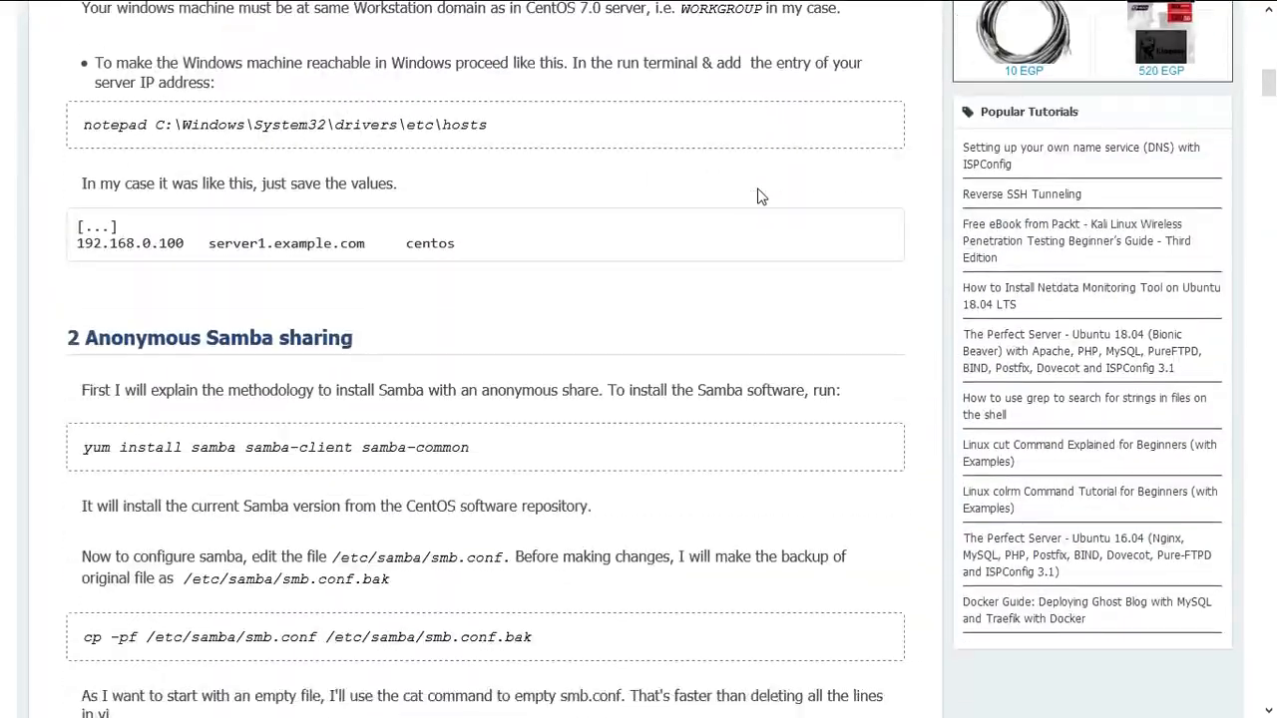
Scroll the Samba tutorial page down to its comments section.
scroll("down", 3)
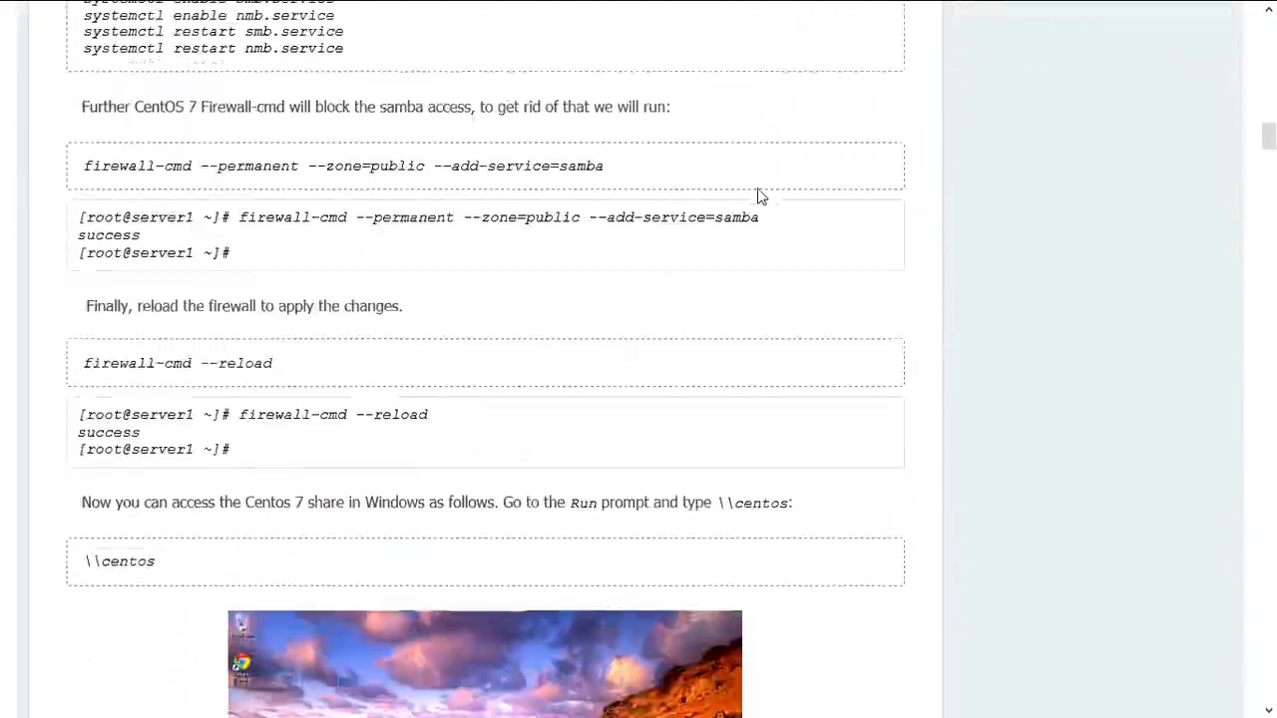
scroll("down", 3)
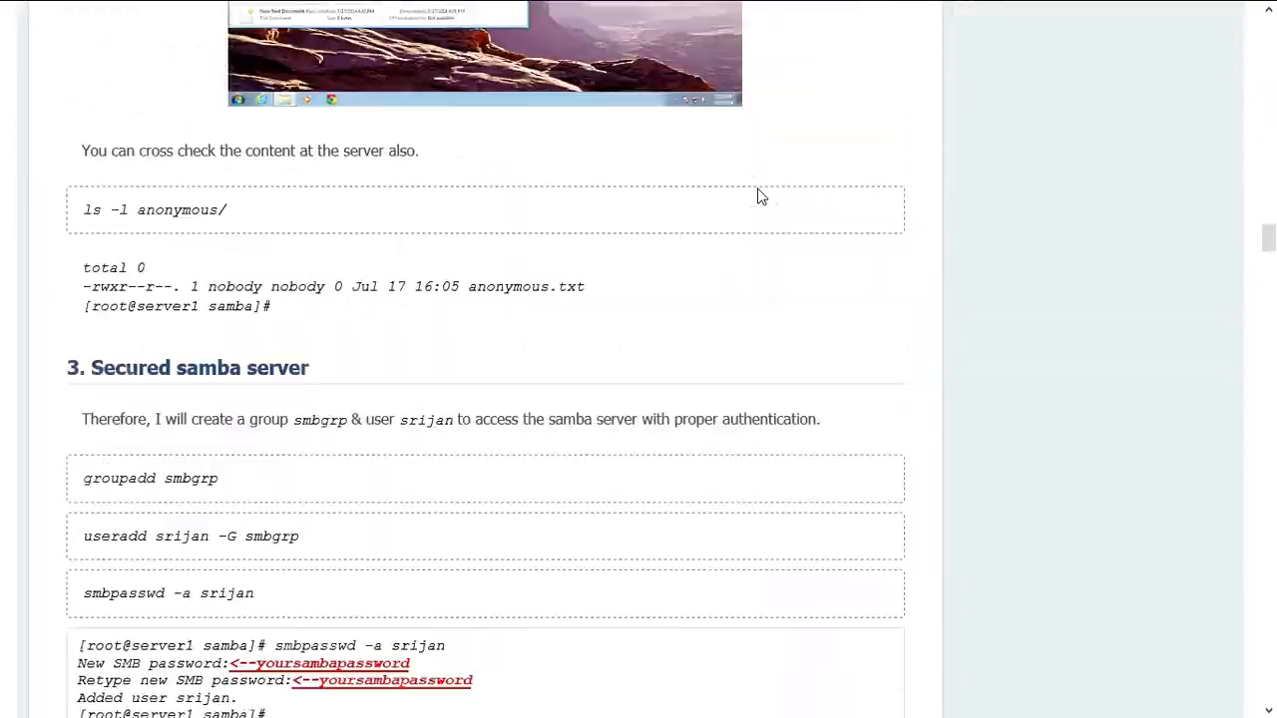
scroll("down", 3)
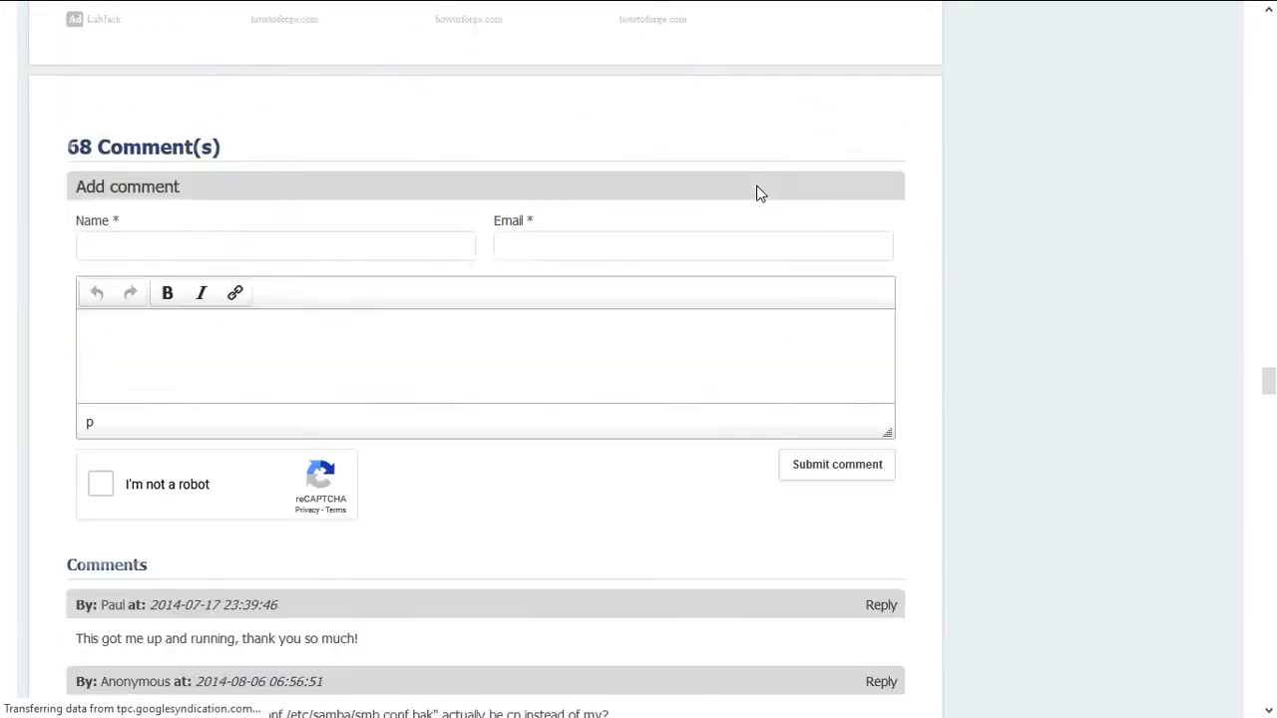
scroll("down", 3)
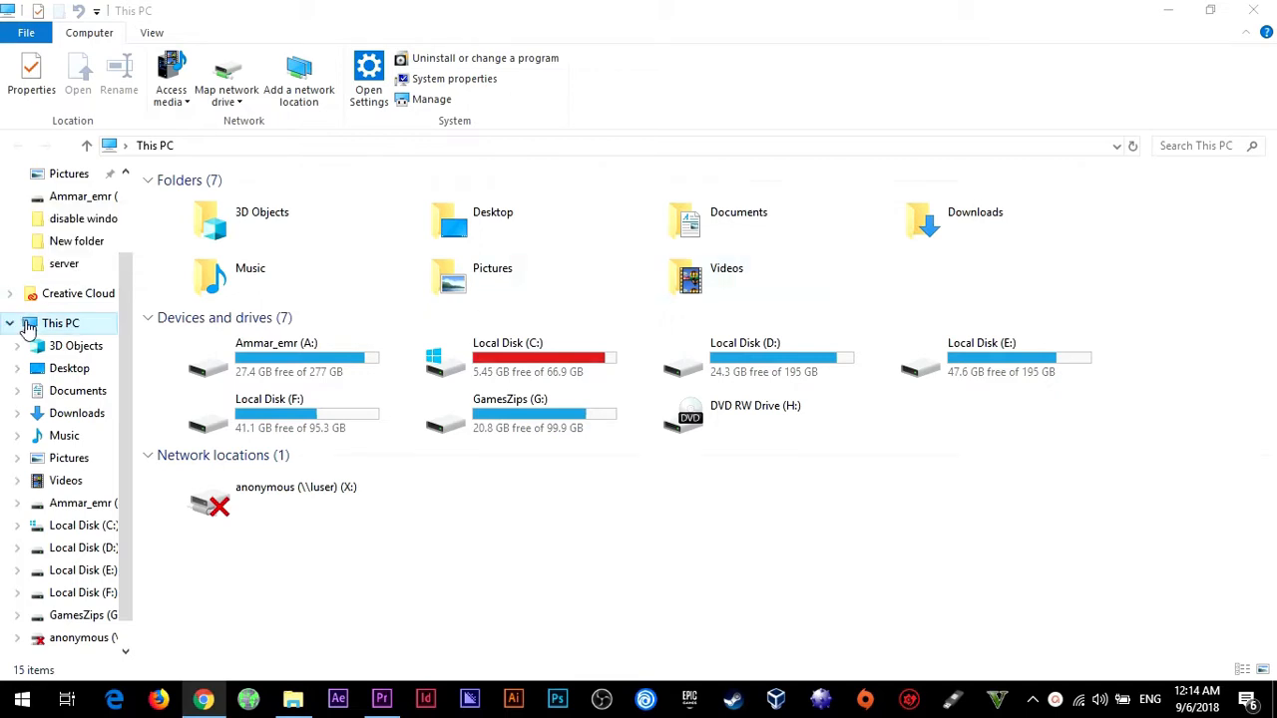
Map a network drive from This PC to the folder \\luser and finish the wizard.
right_click(60, 323)
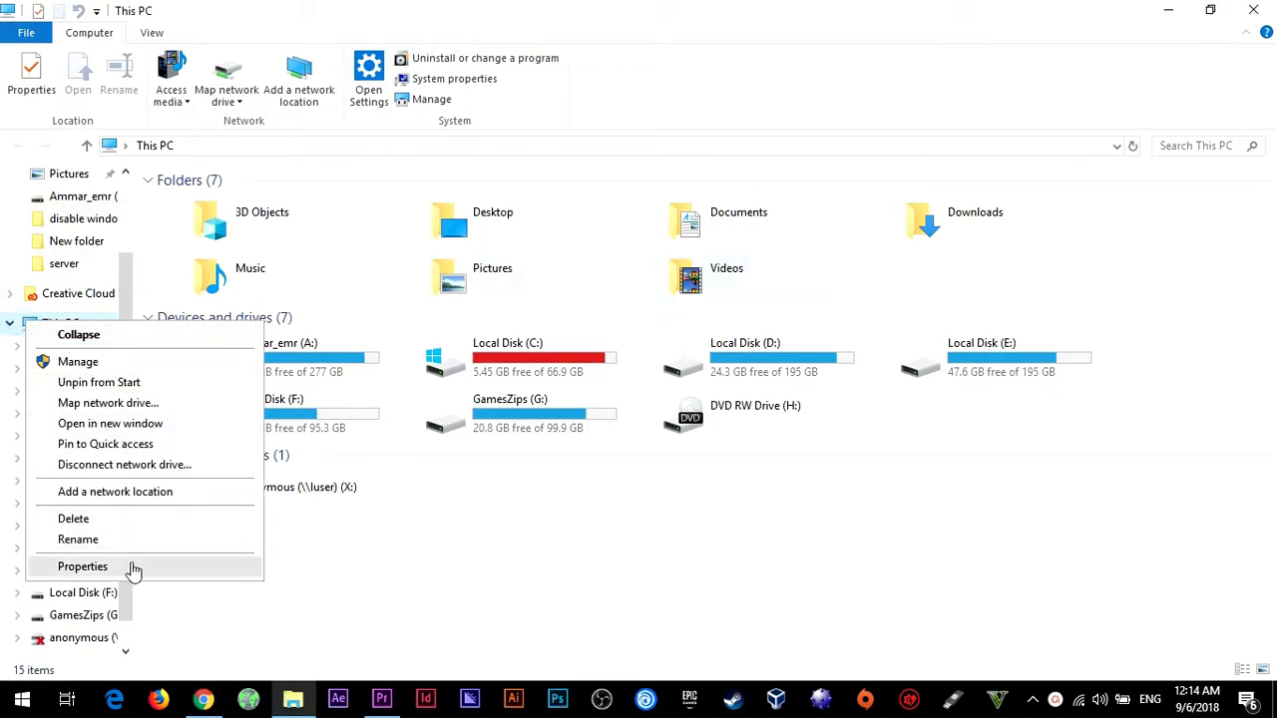
mouse_move(116, 413)
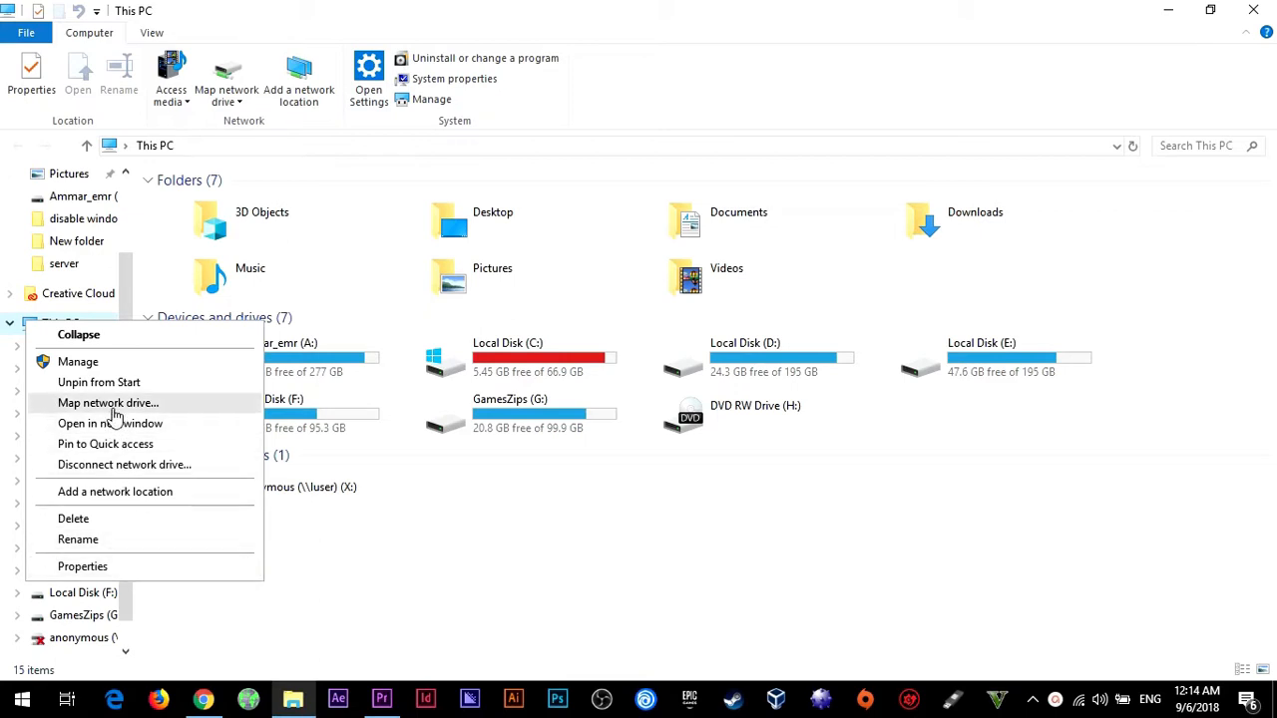
left_click(108, 403)
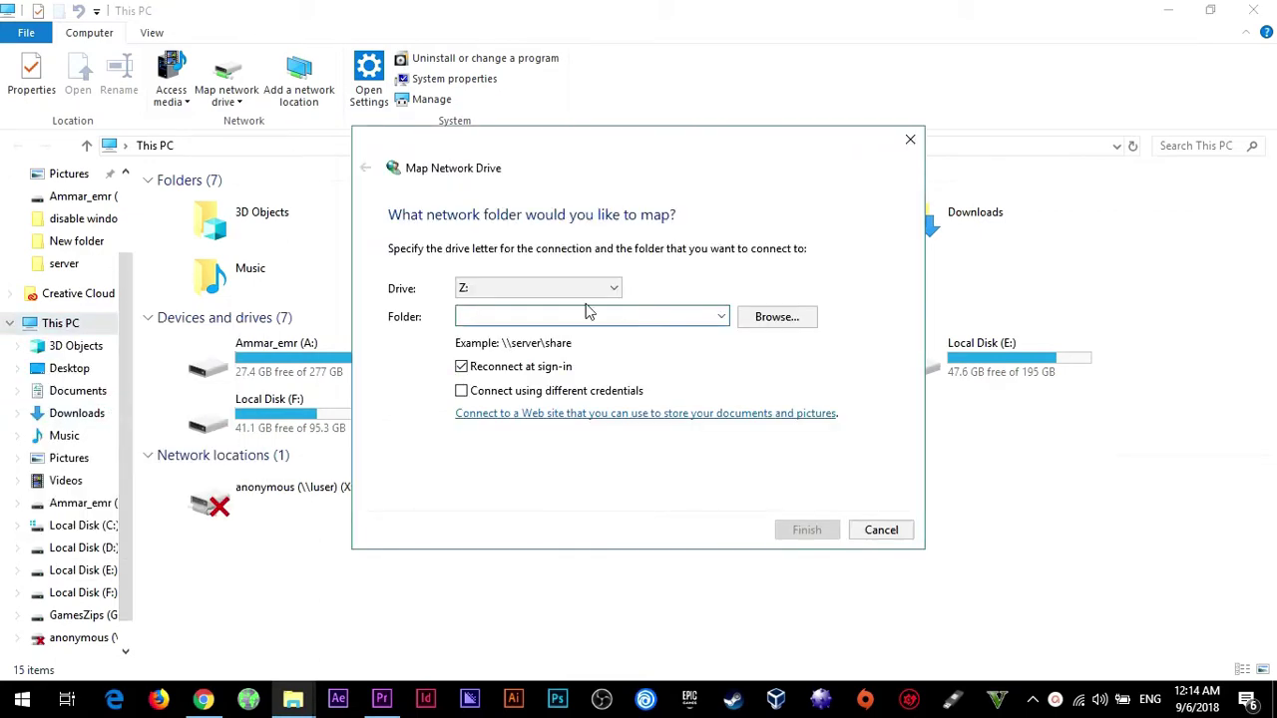
left_click(579, 315)
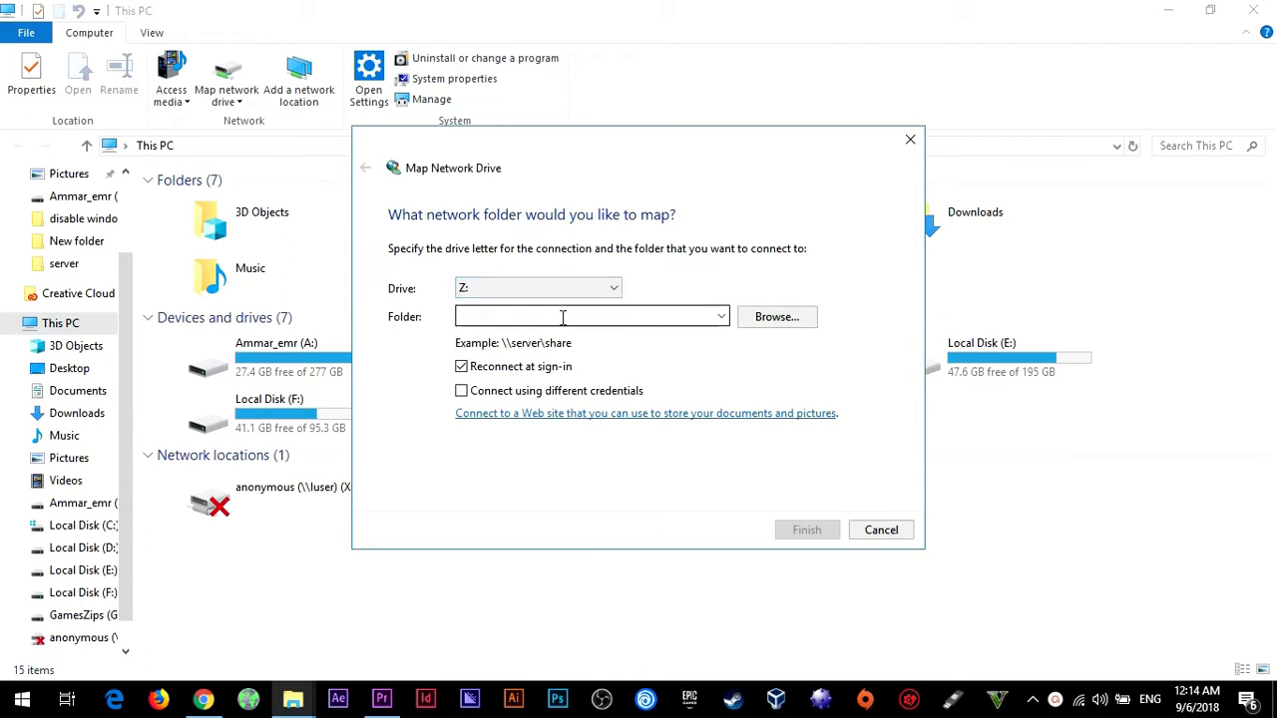
type("\\")
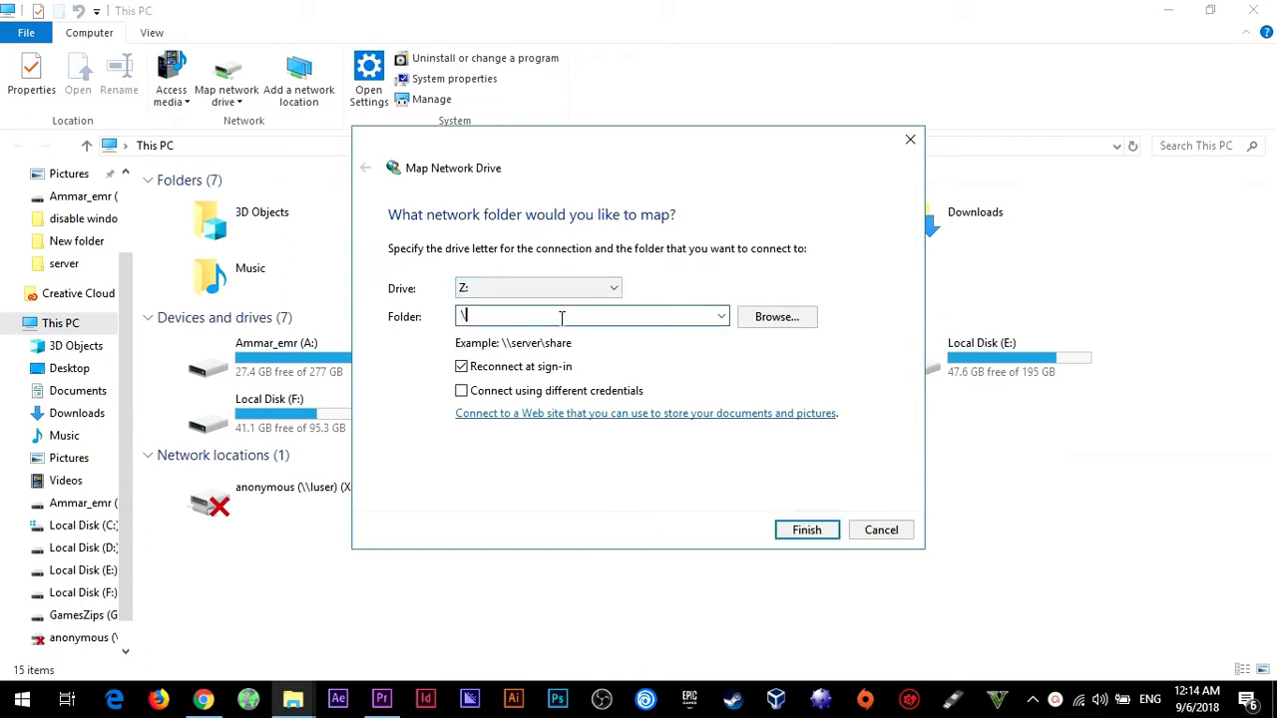
type("\\luser")
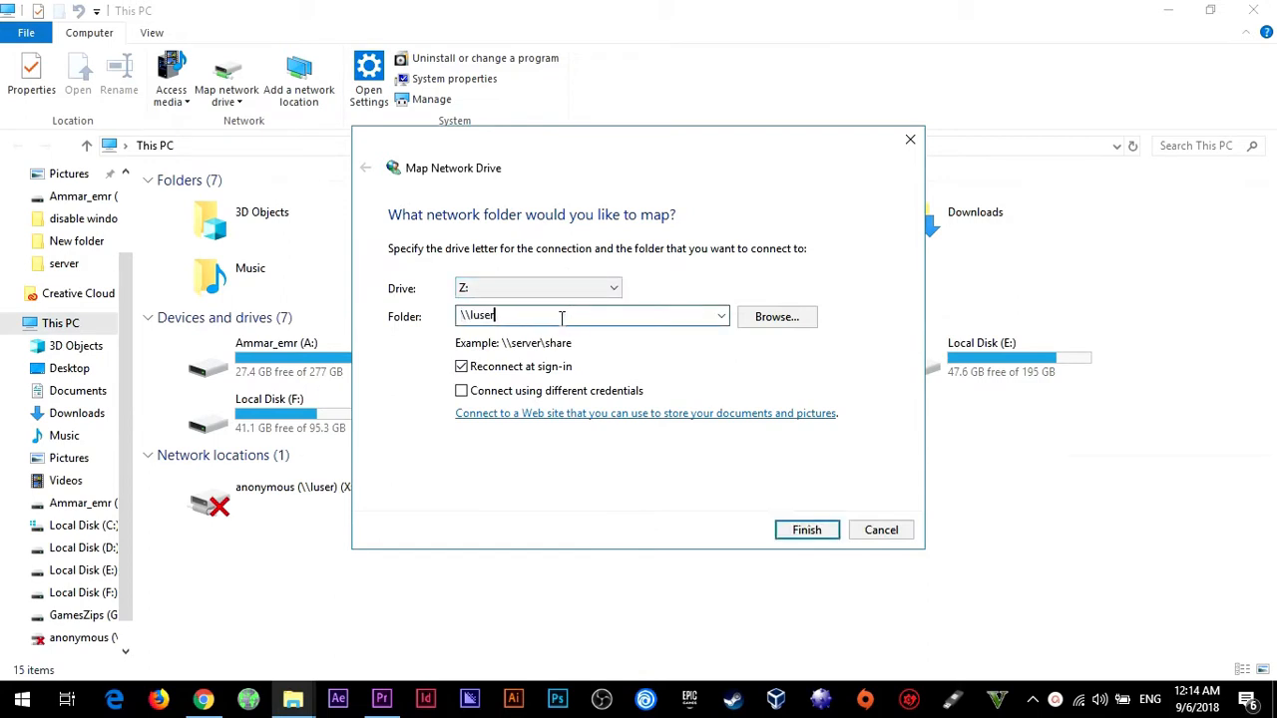
mouse_move(806, 530)
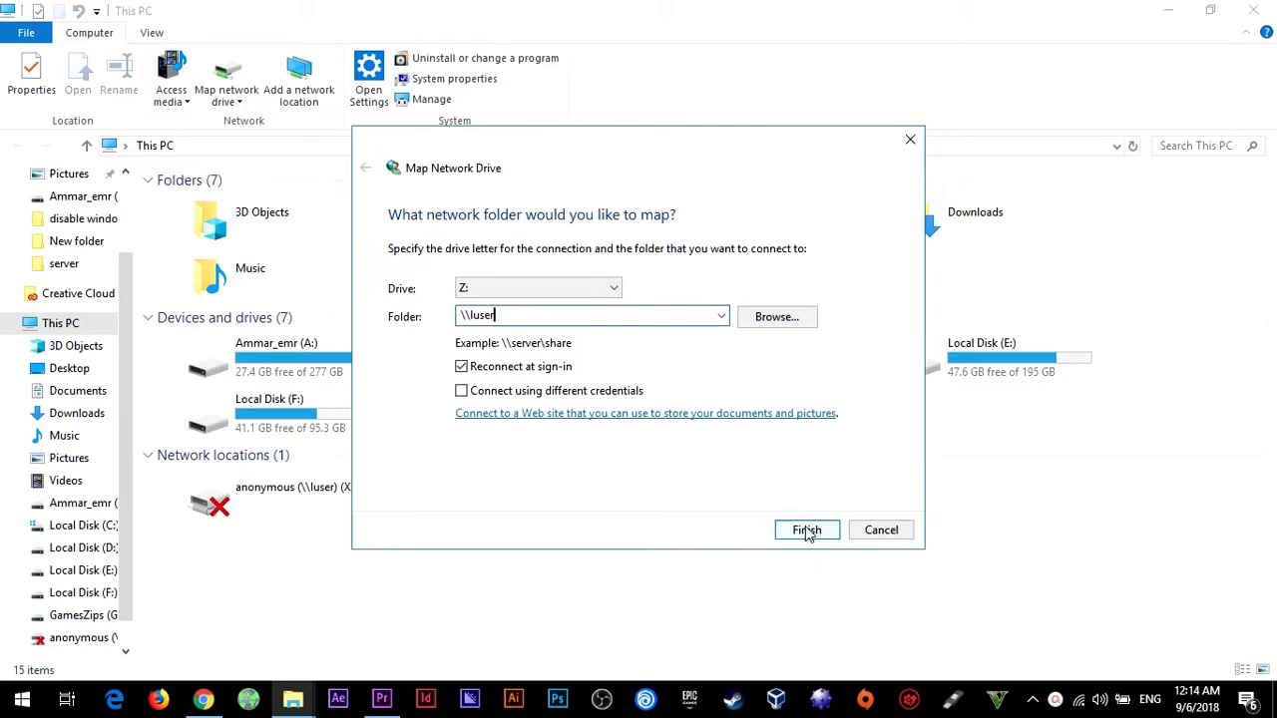
left_click(806, 531)
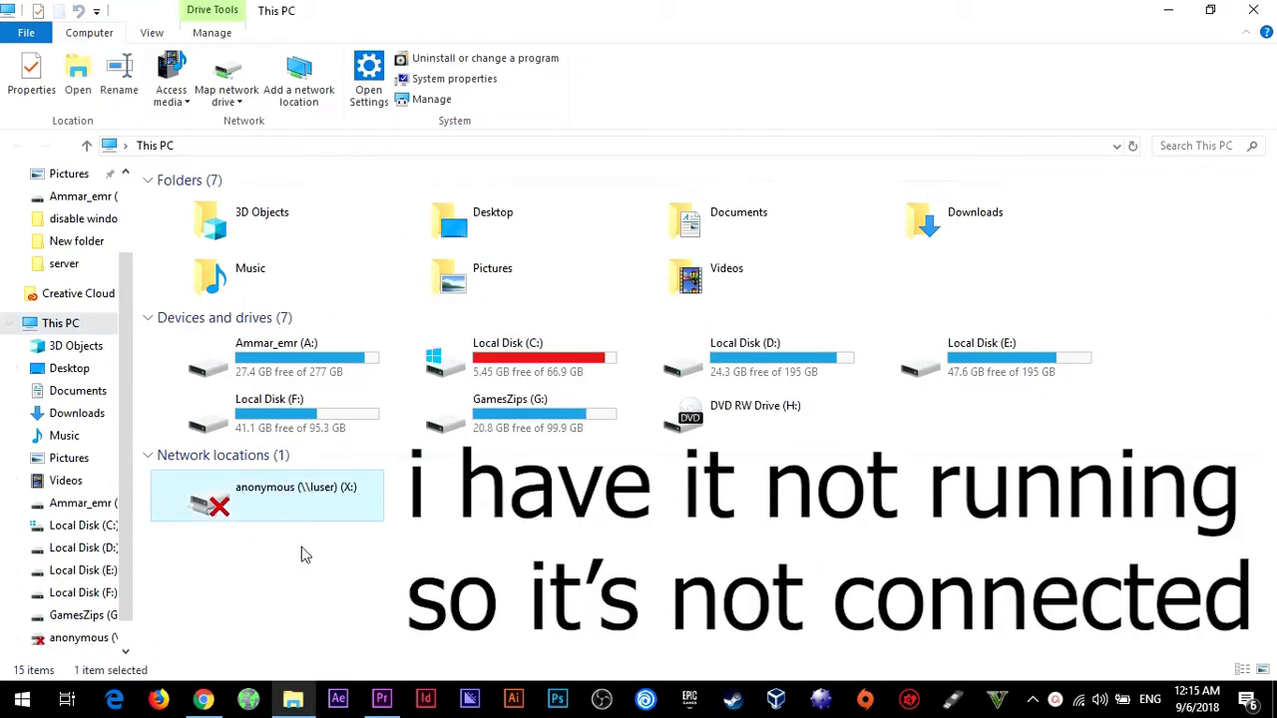
mouse_move(378, 511)
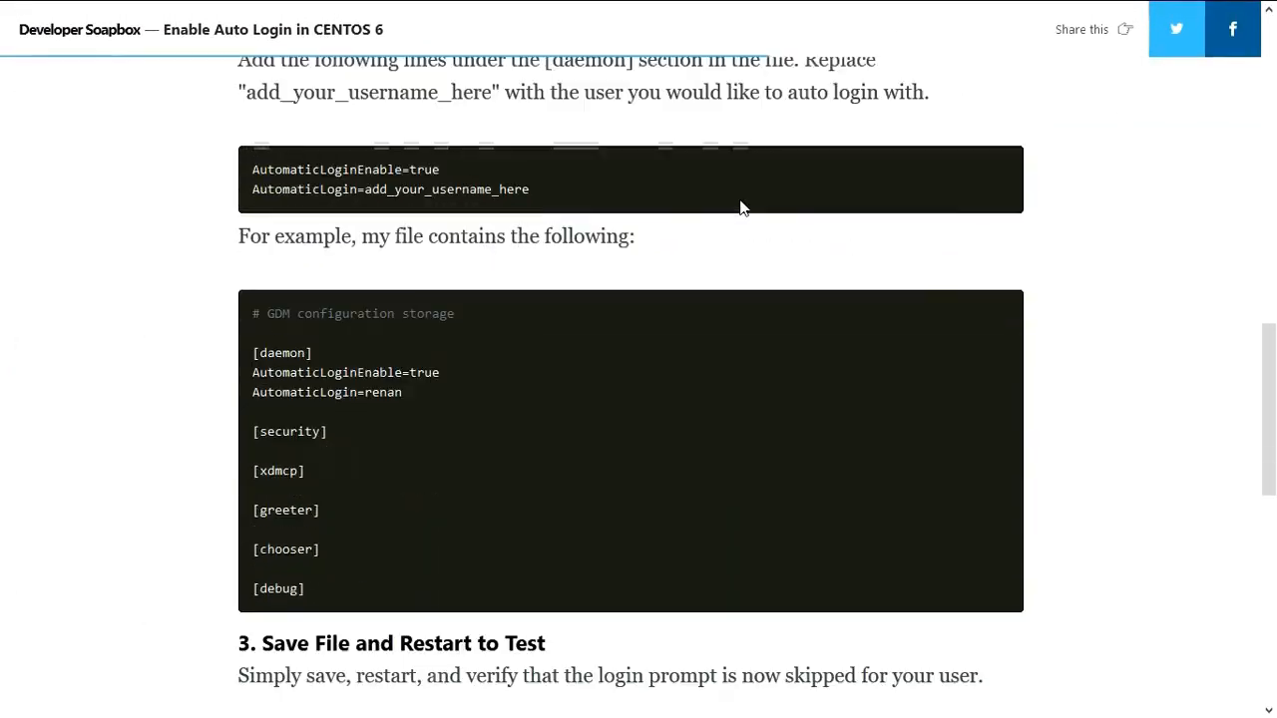
Scroll the Enable Auto Login in CENTOS 6 article down to its related posts.
scroll("down", 3)
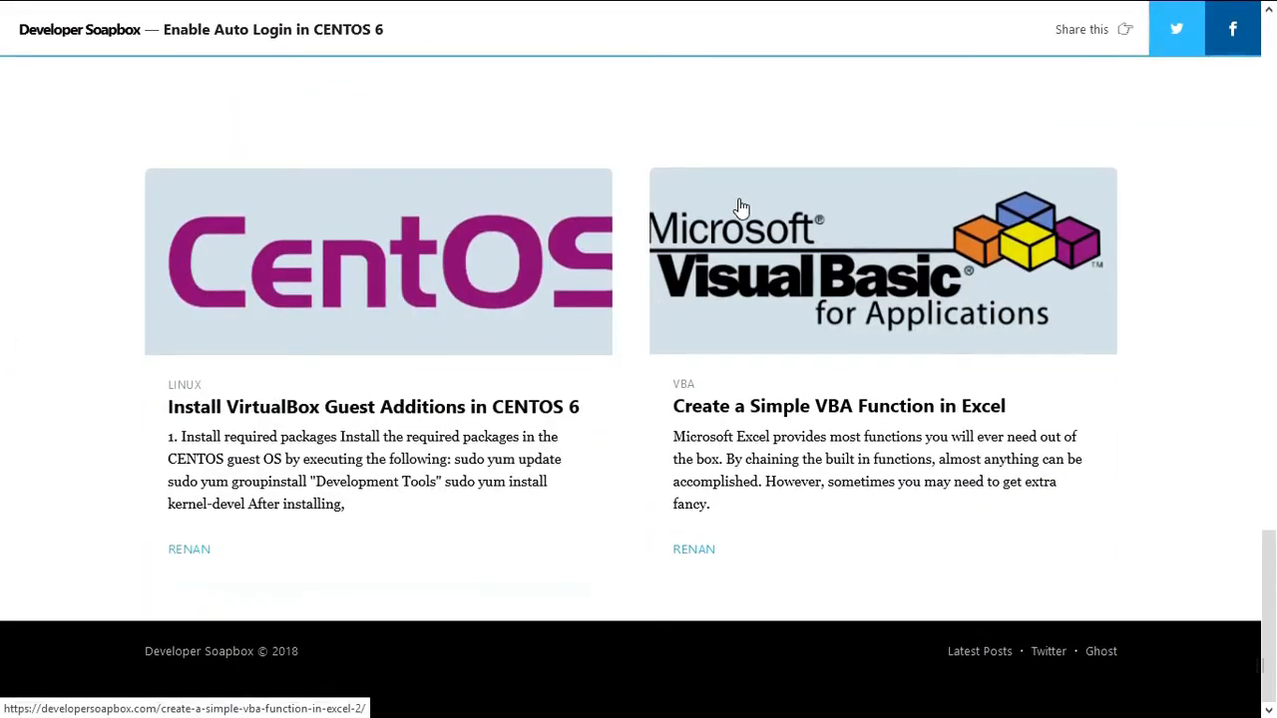